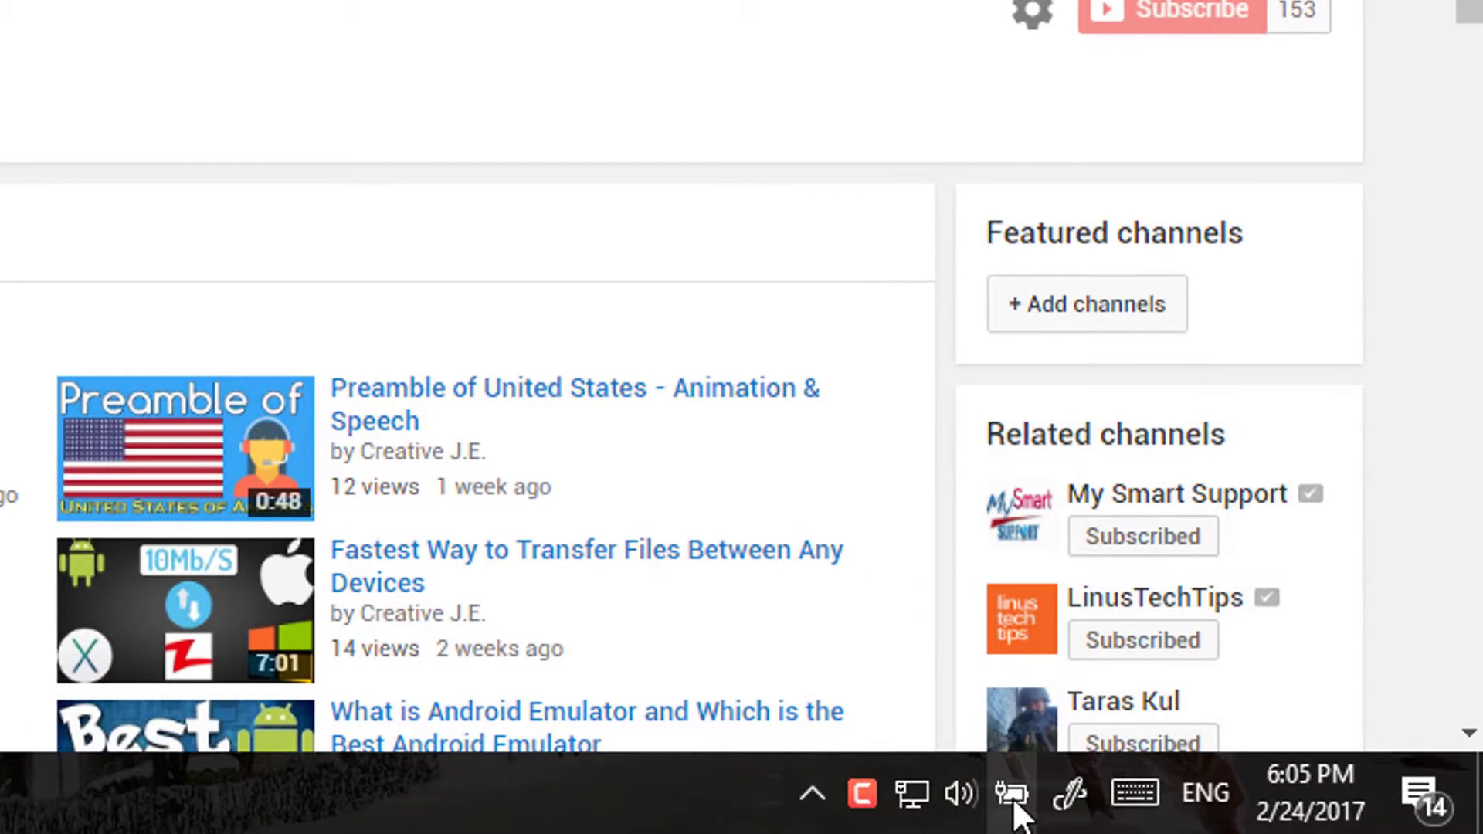
# Step: Open the battery icon's menu in the system tray to reach Power Options
pyautogui.click(1011, 793)
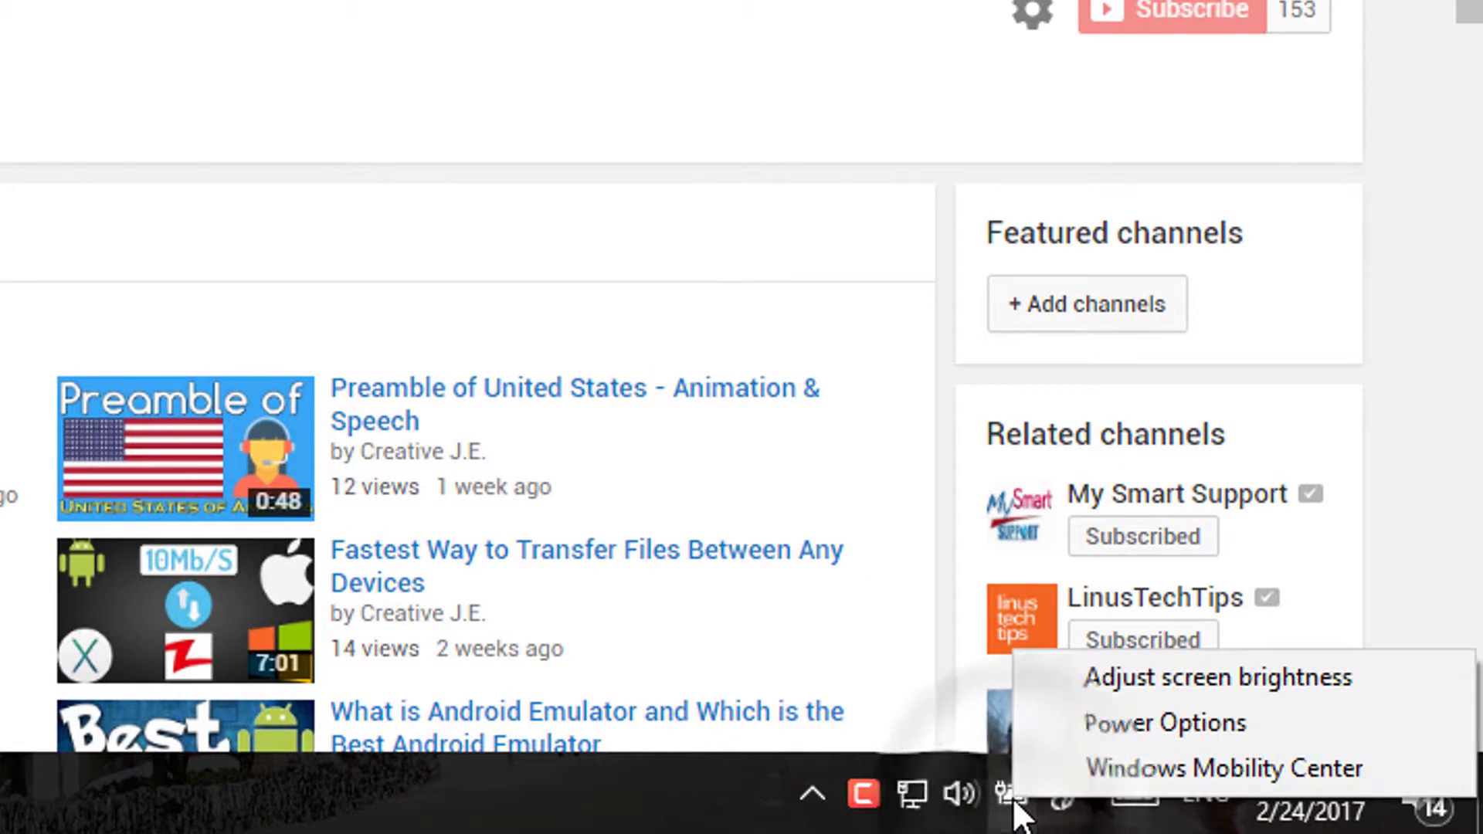
pyautogui.moveTo(1164, 723)
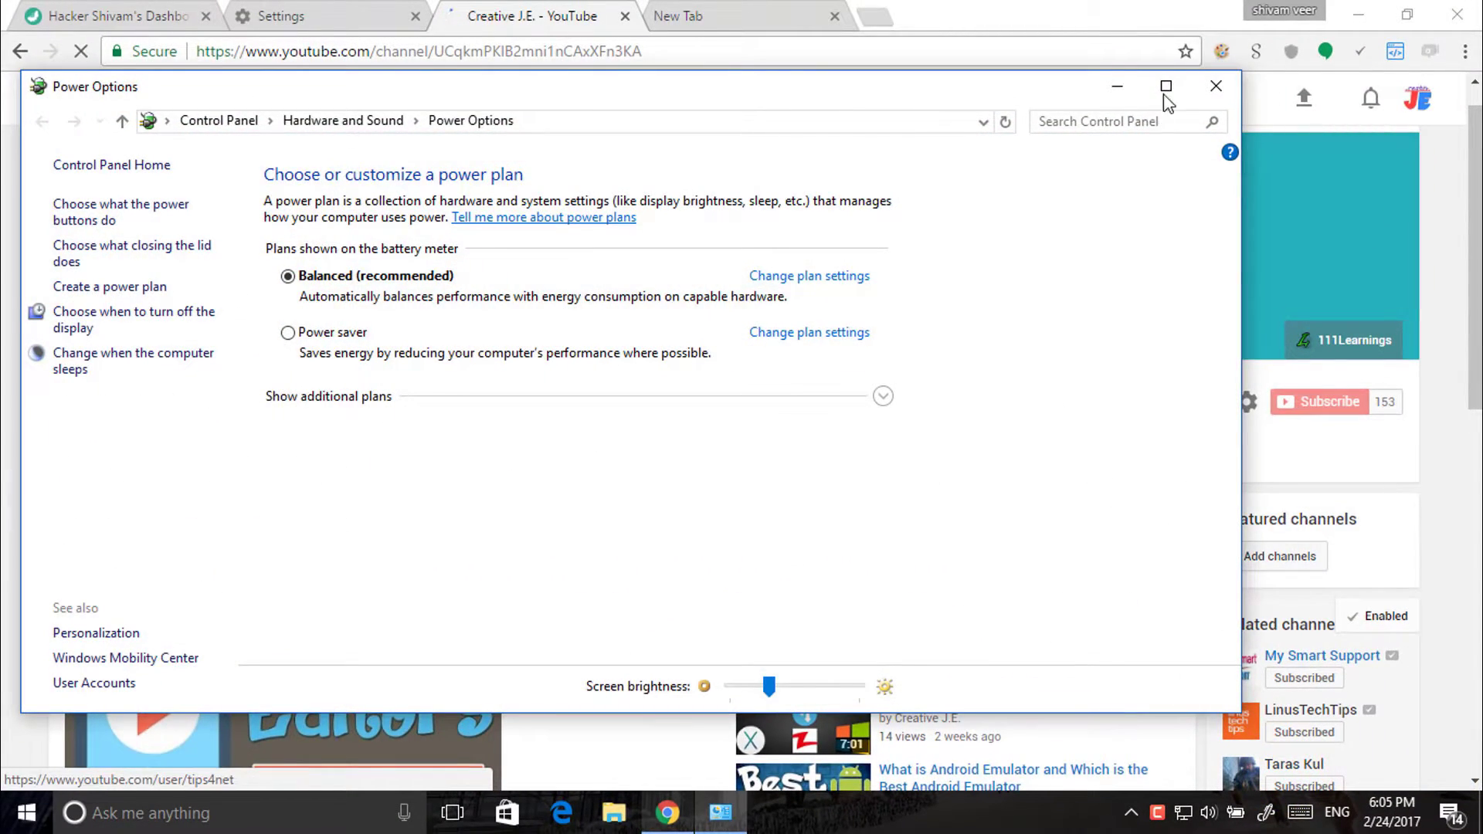
# Step: Maximize Power Options, unlock the power-button shutdown settings, and tick Hibernate
pyautogui.click(1166, 86)
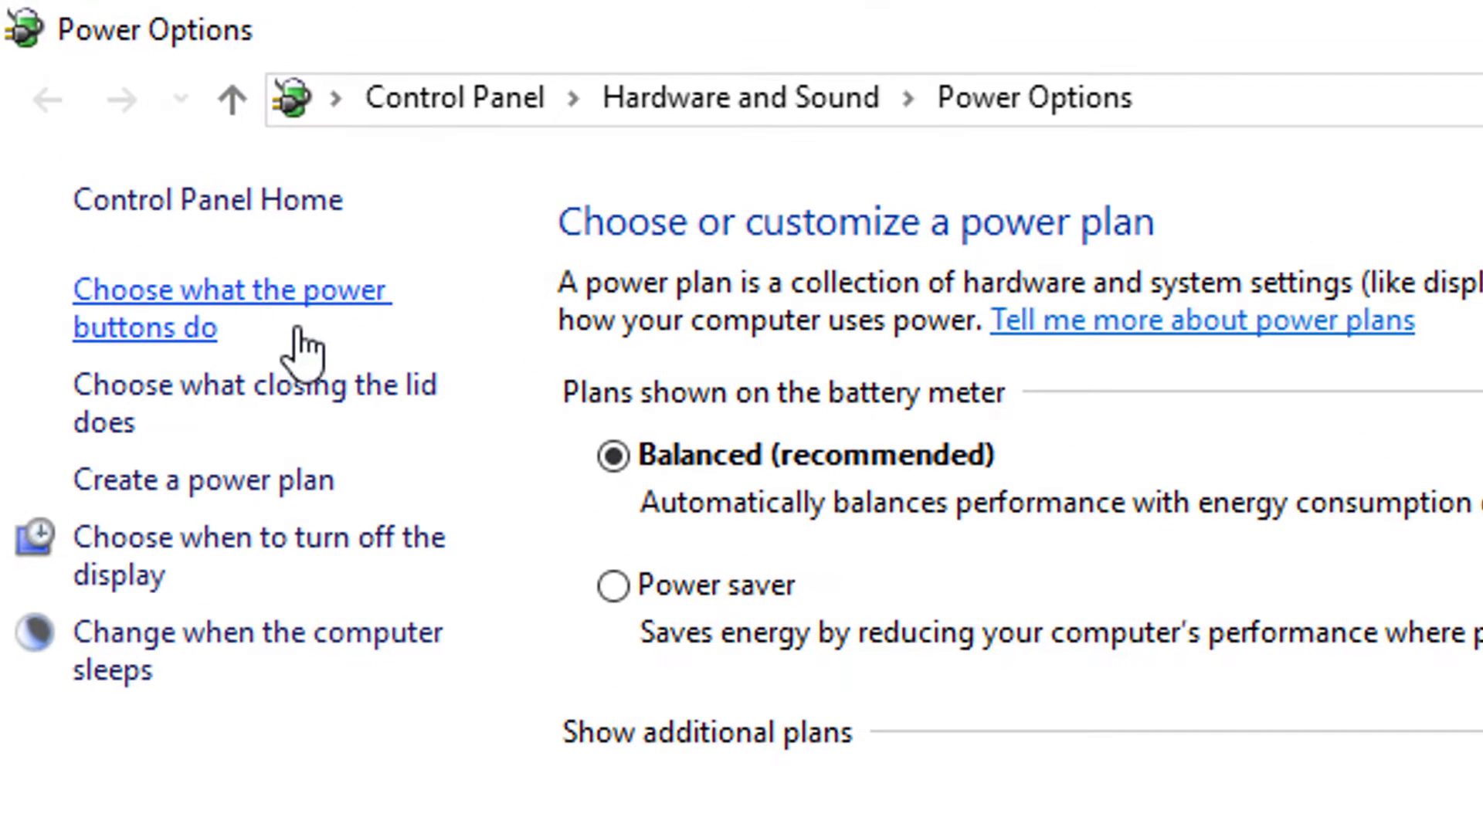
pyautogui.click(231, 309)
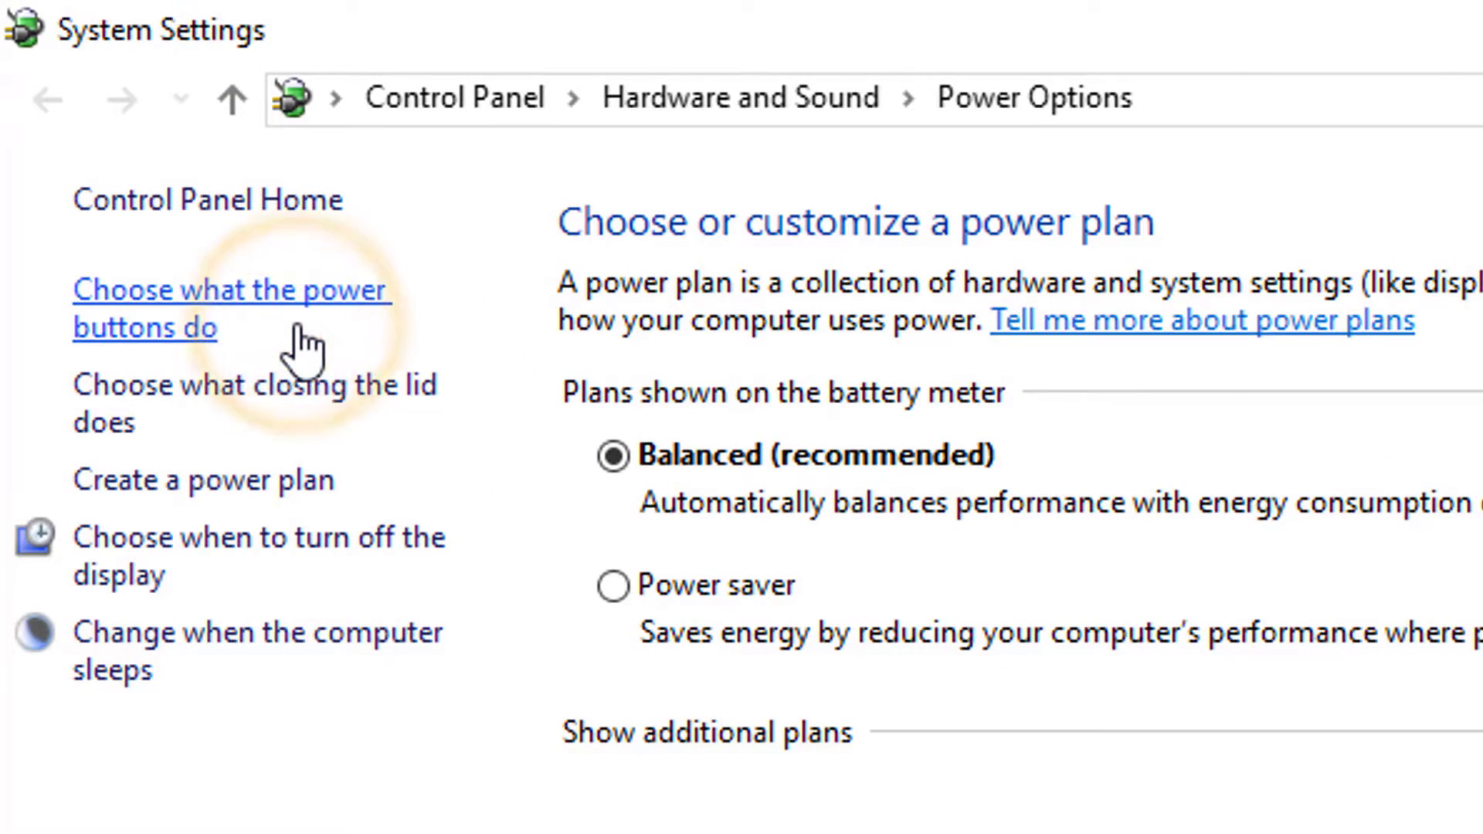
pyautogui.click(230, 308)
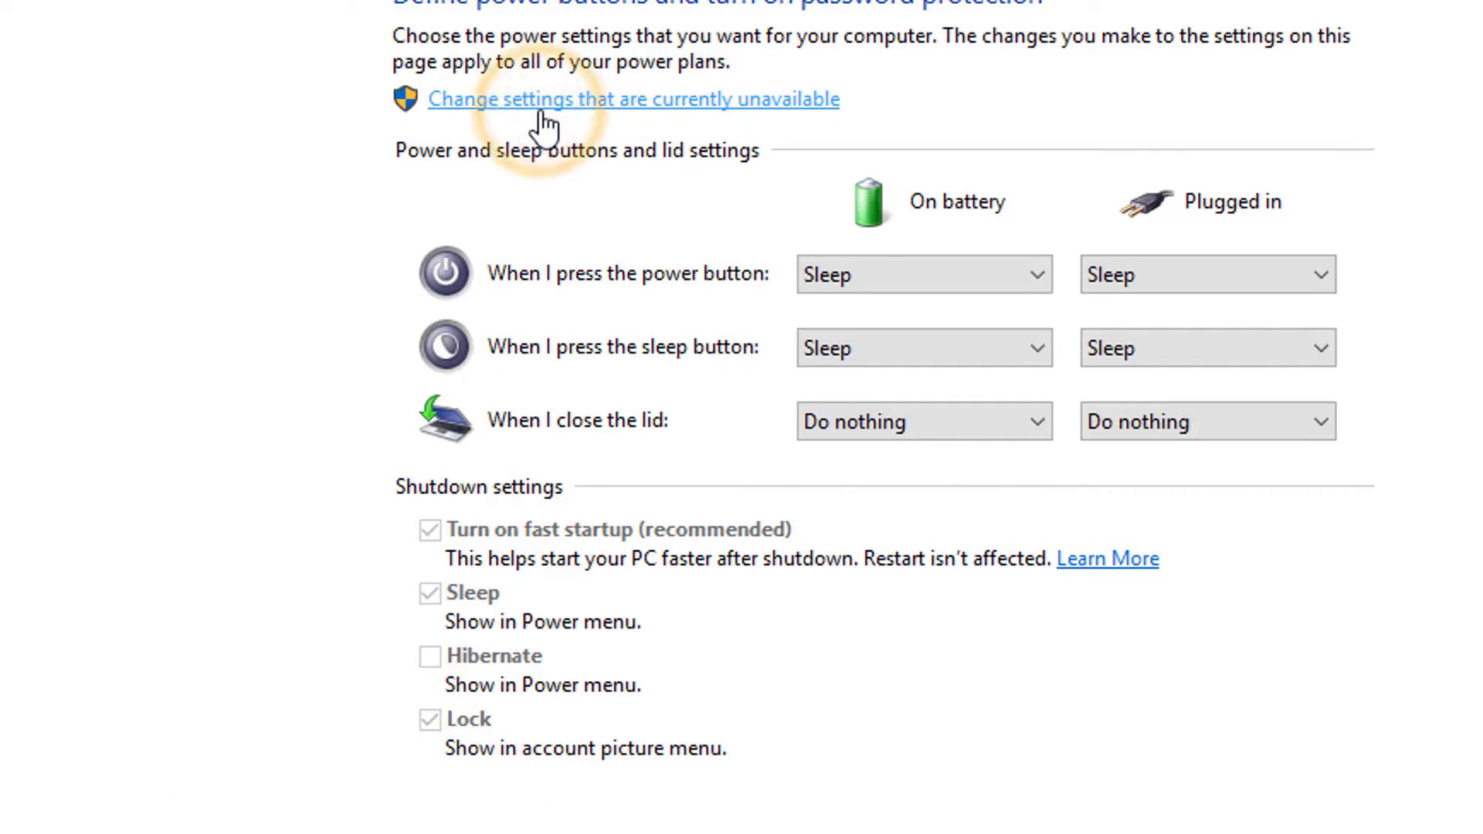
pyautogui.click(632, 100)
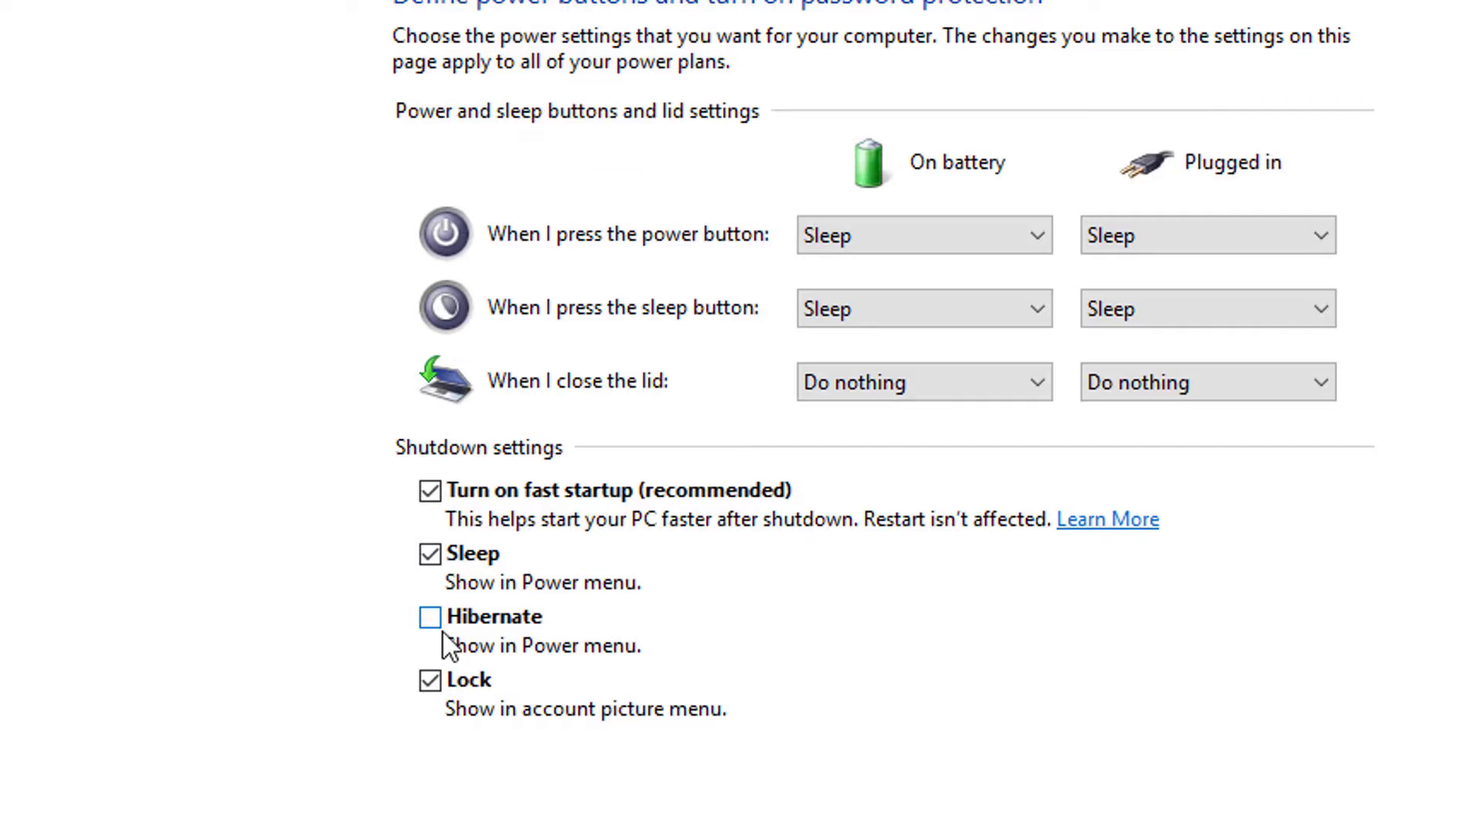
pyautogui.click(430, 616)
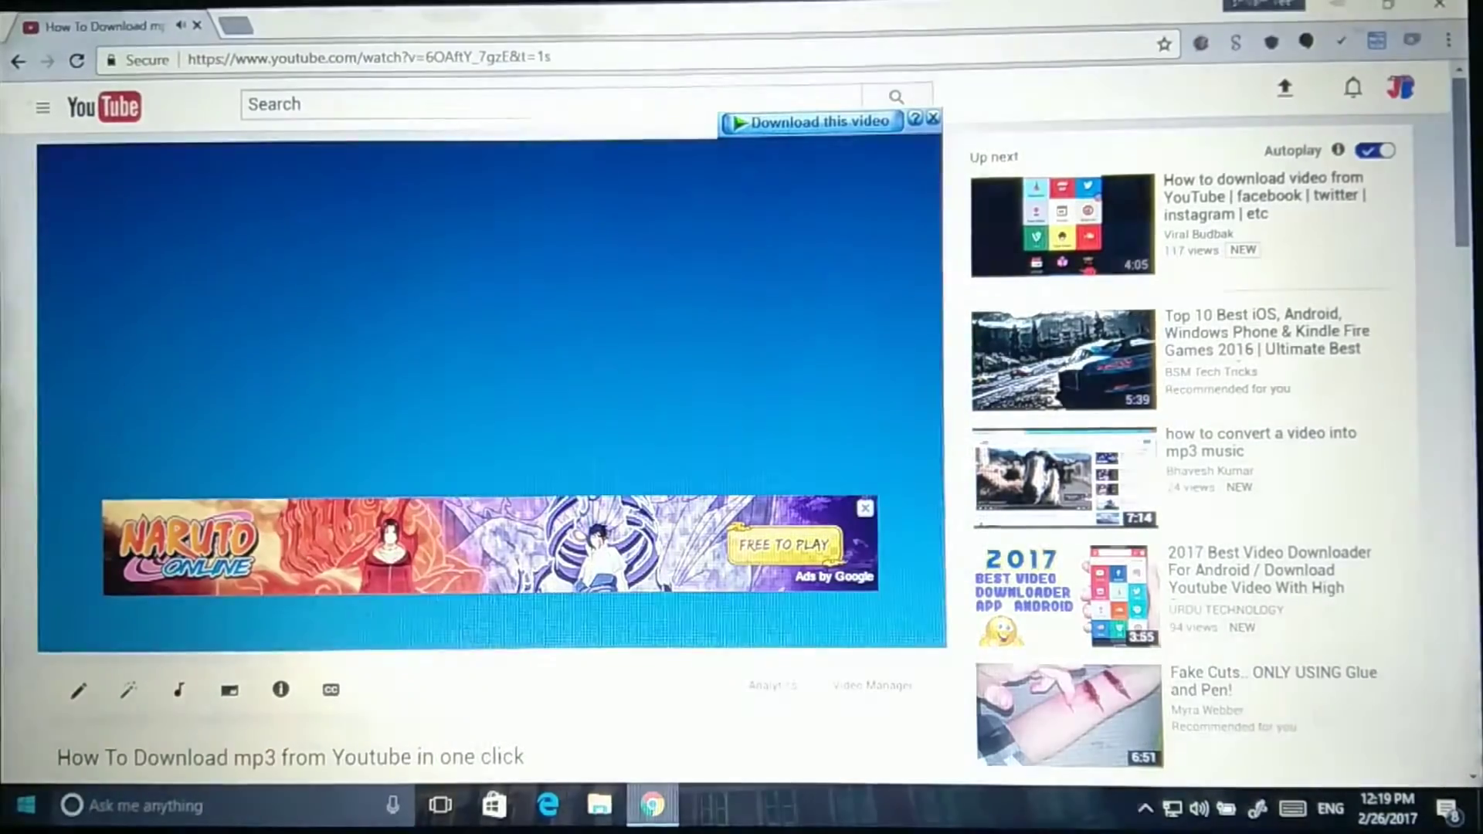
# Step: Leave the playing YouTube video and open the Start menu's power options
pyautogui.click(25, 805)
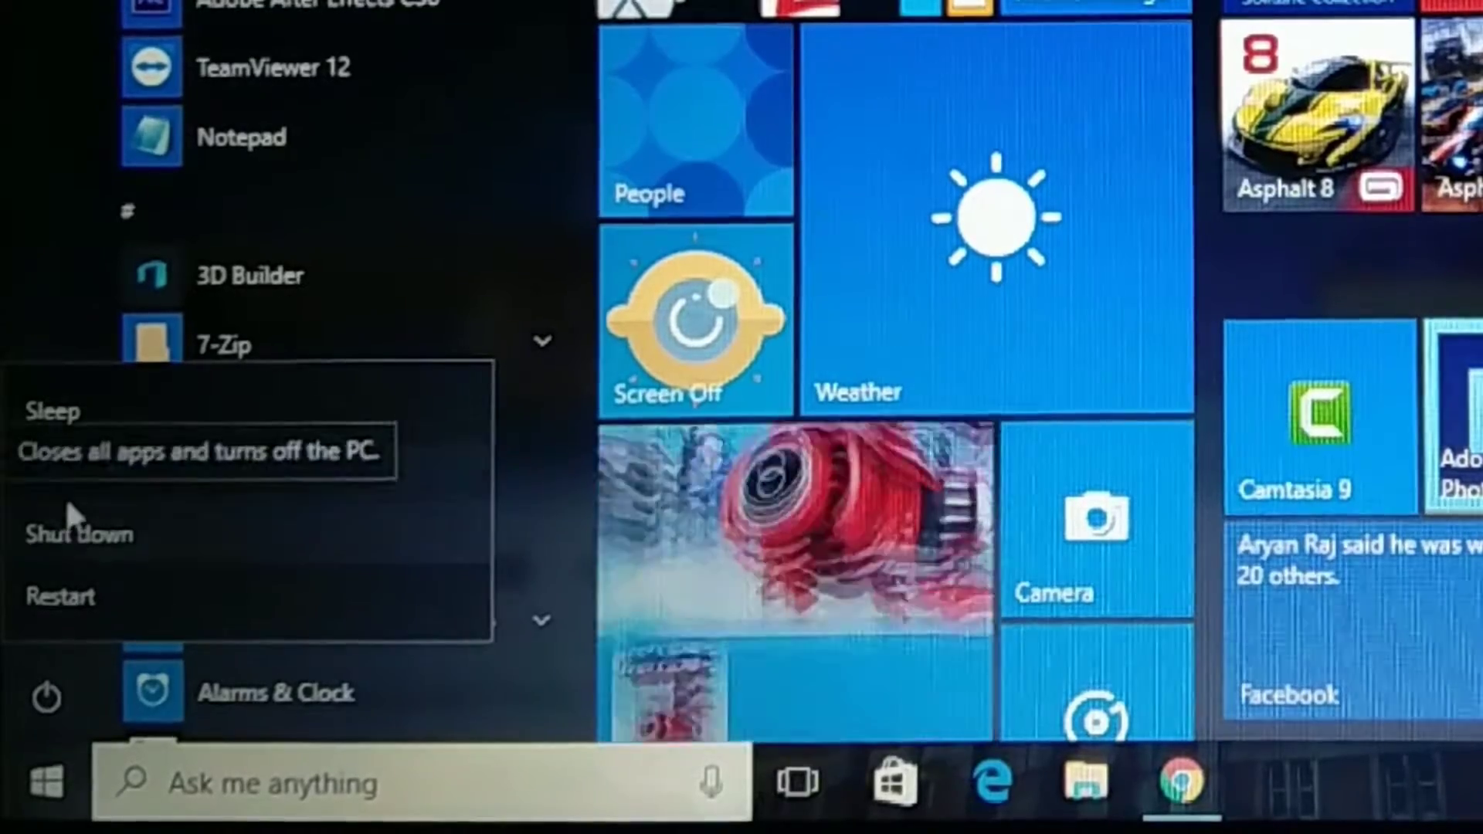
# Step: Choose Hibernate from the Start menu's power options
pyautogui.click(54, 409)
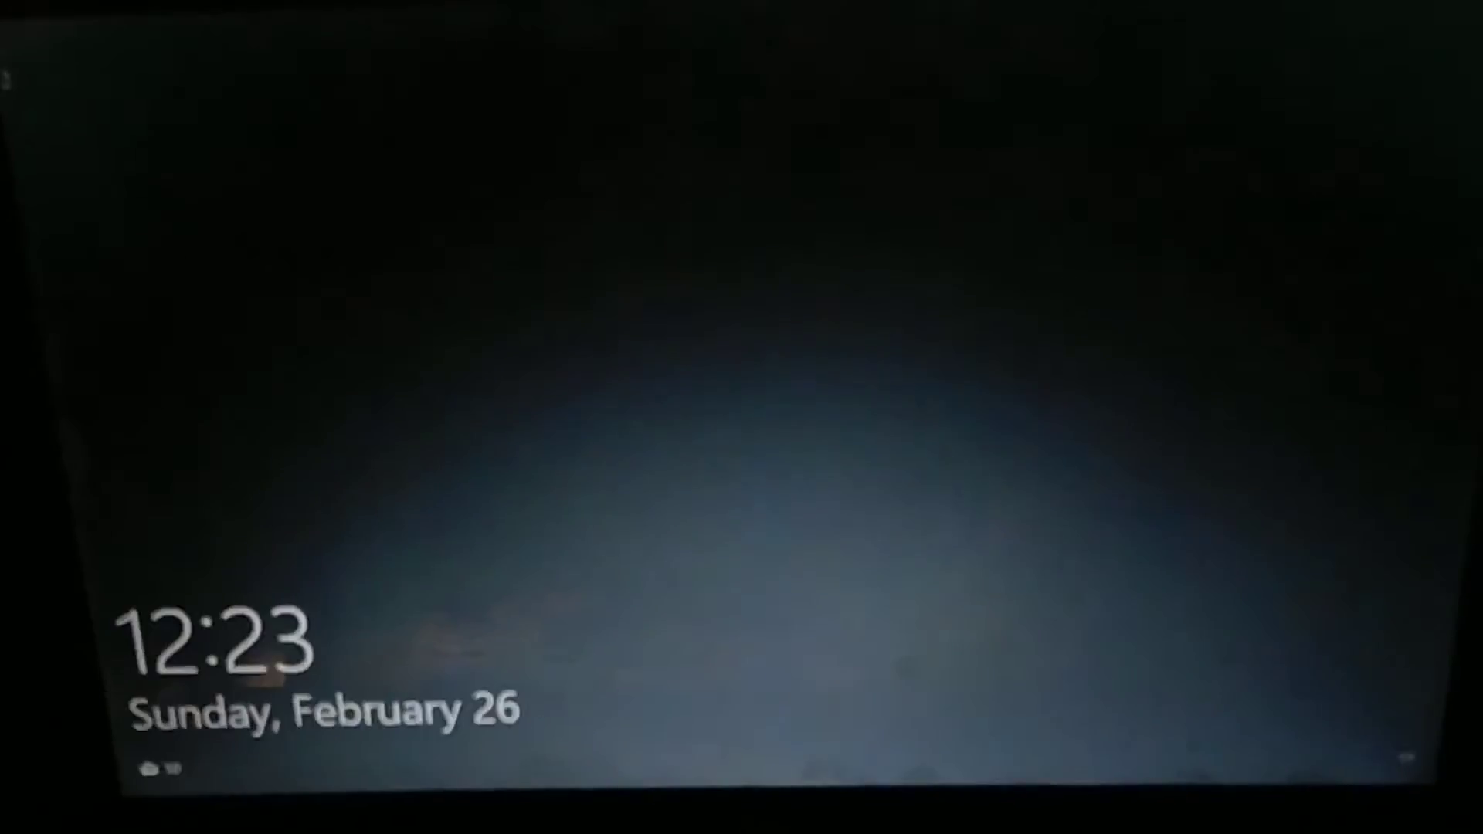